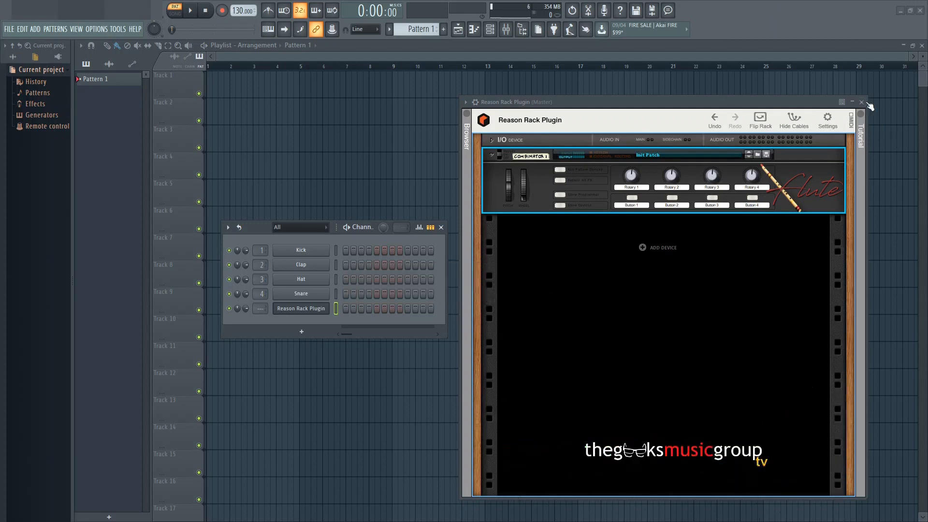
- Delete the existing Reason Rack Plugin channel and bring up the instrument plugin list
right_click(301, 309)
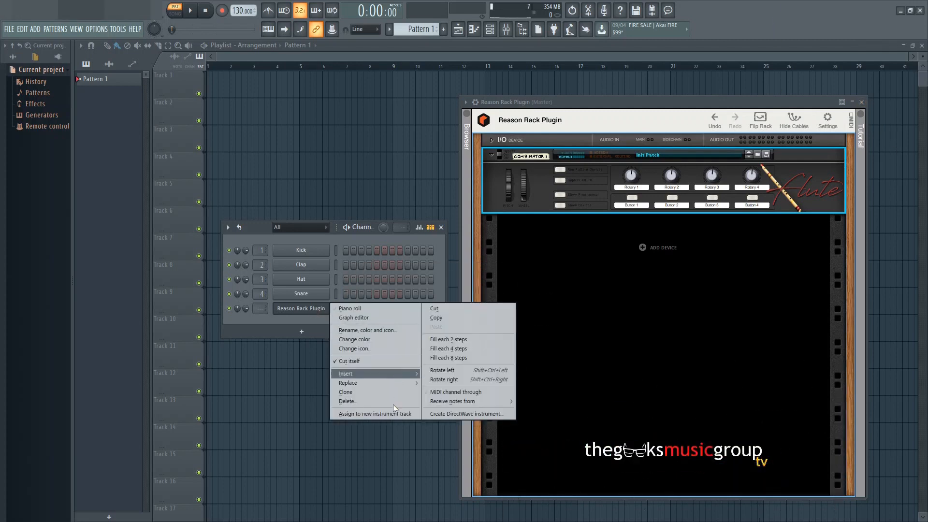
click(347, 400)
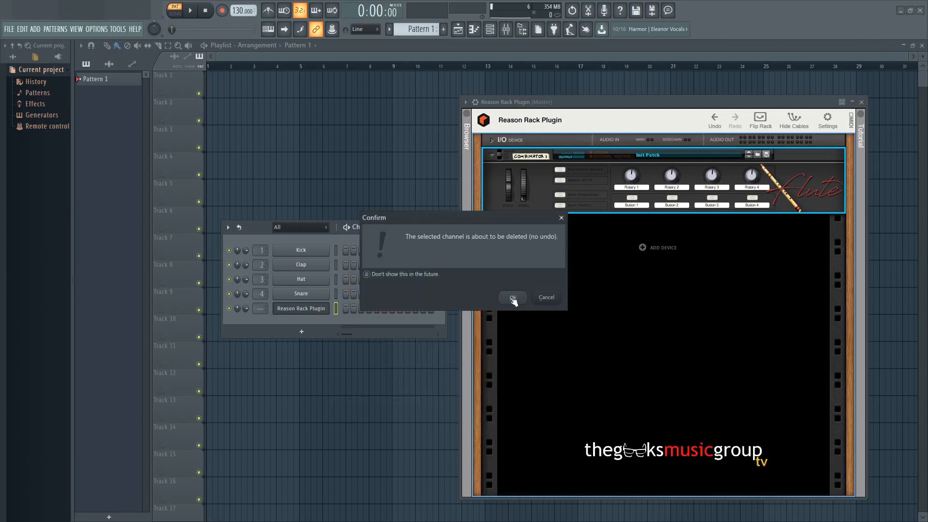
click(511, 296)
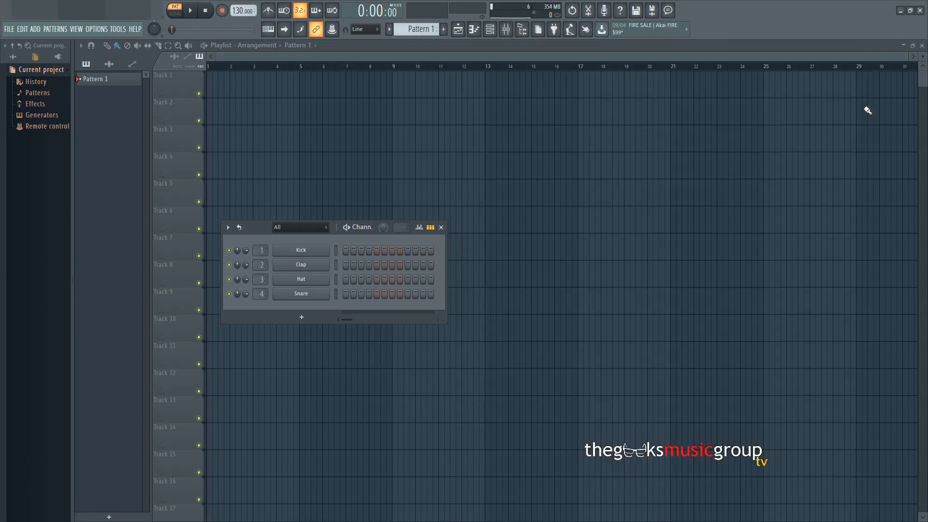
click(302, 317)
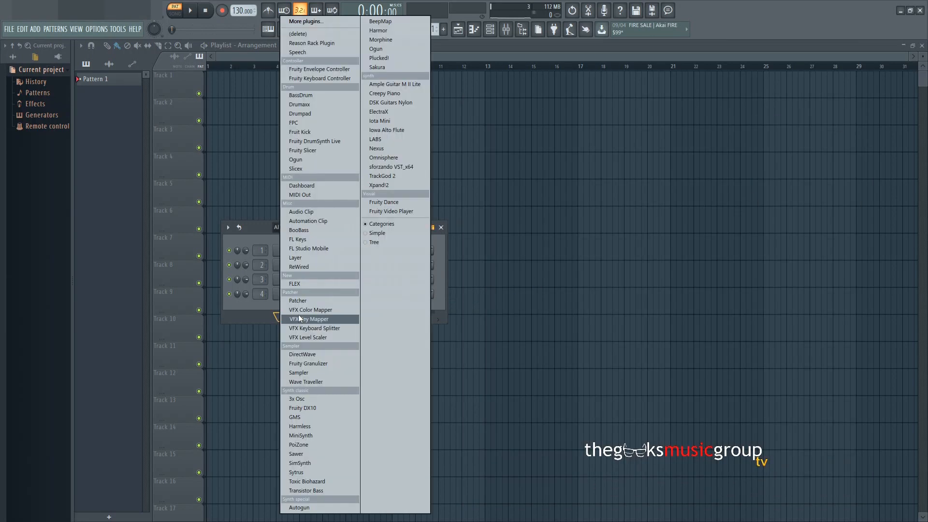
mouse_move(313, 42)
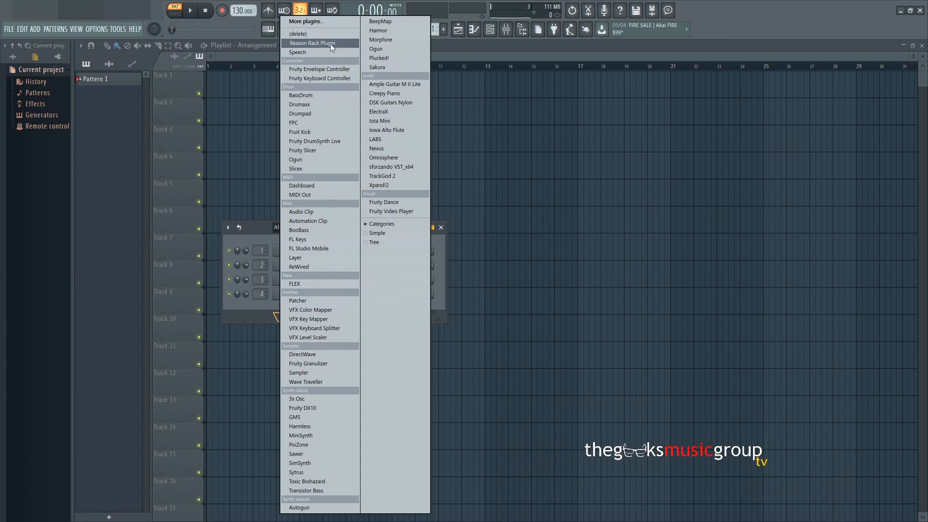
- Add a new Reason Rack Plugin channel holding a Combinator with an NN-XT sampler inside
click(313, 43)
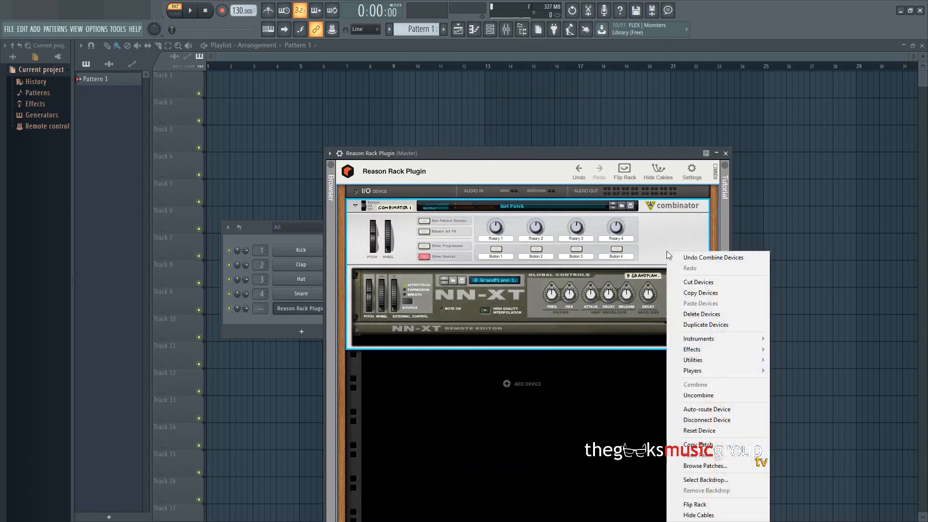
mouse_move(715, 381)
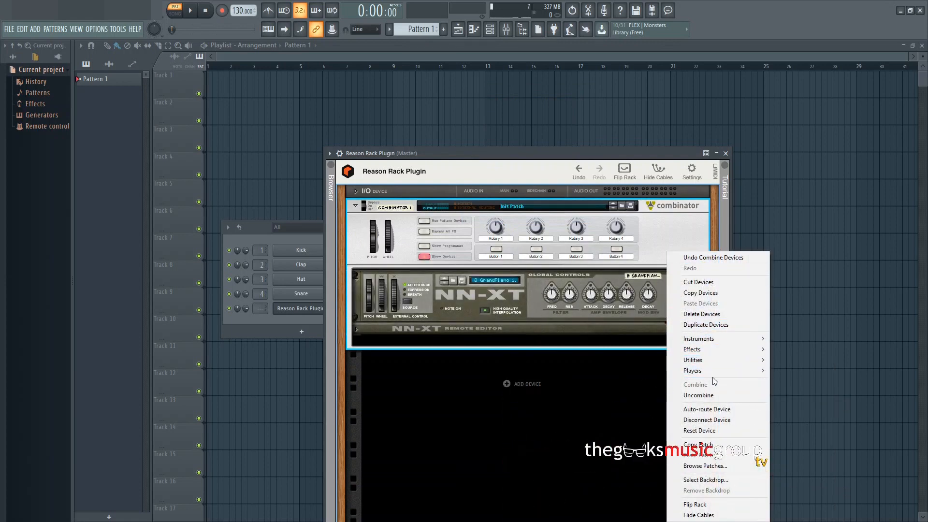
click(706, 480)
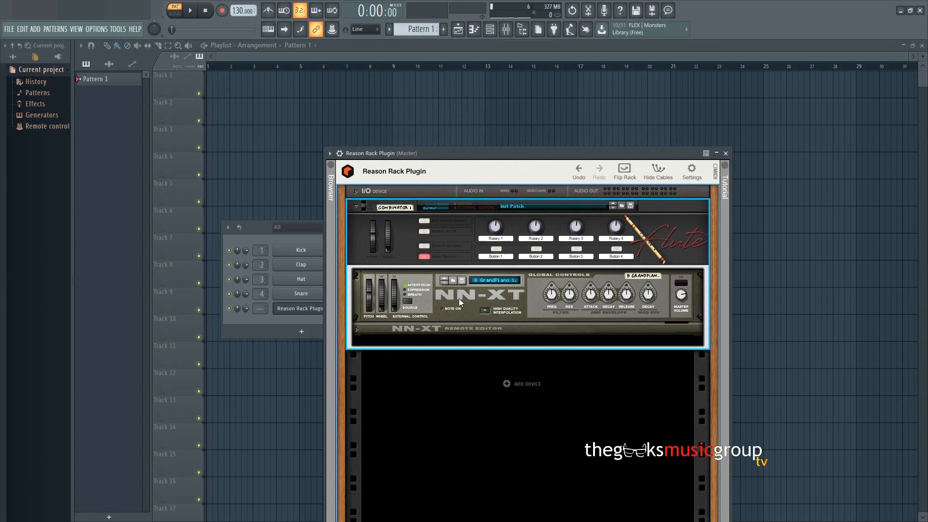
- Browse the NN-XT patches into FLUTE SOUNDFONTS and load the 1. MKII Flute patch
right_click(458, 301)
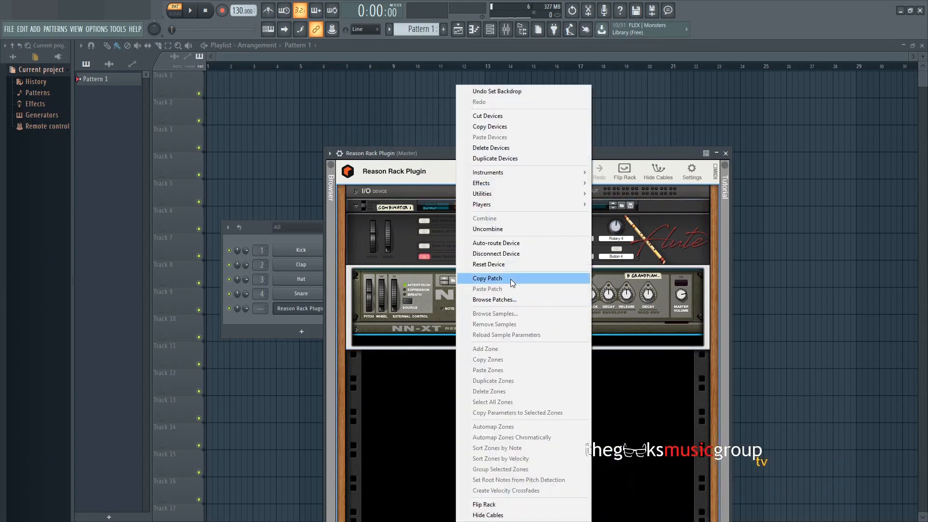
mouse_move(515, 349)
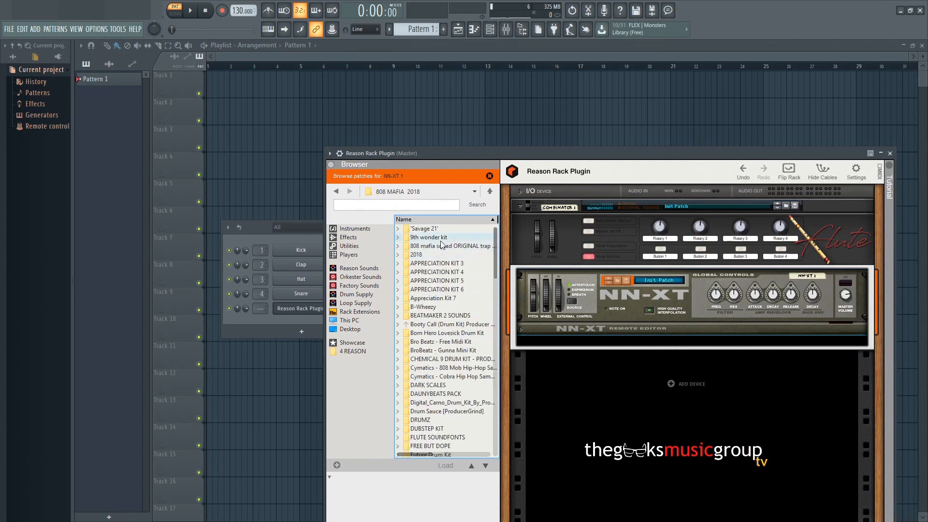
scroll(down, 3)
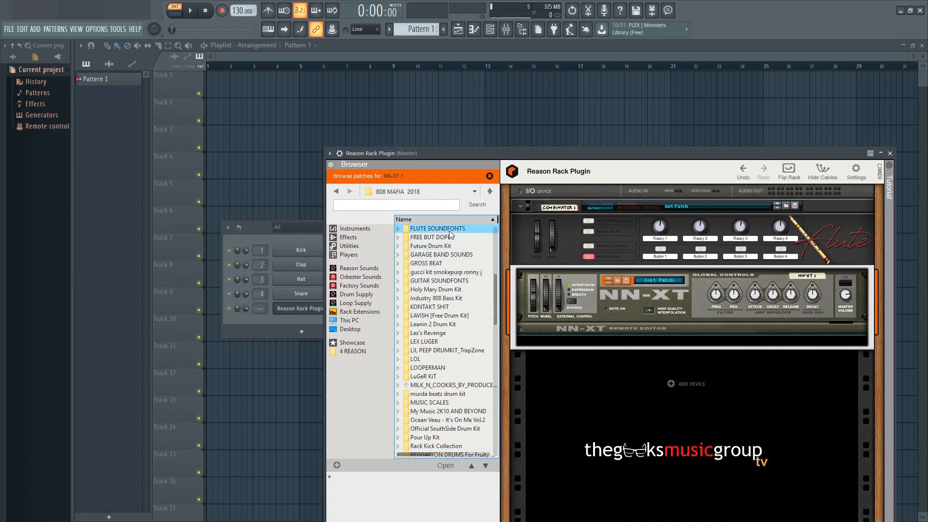
double_click(437, 229)
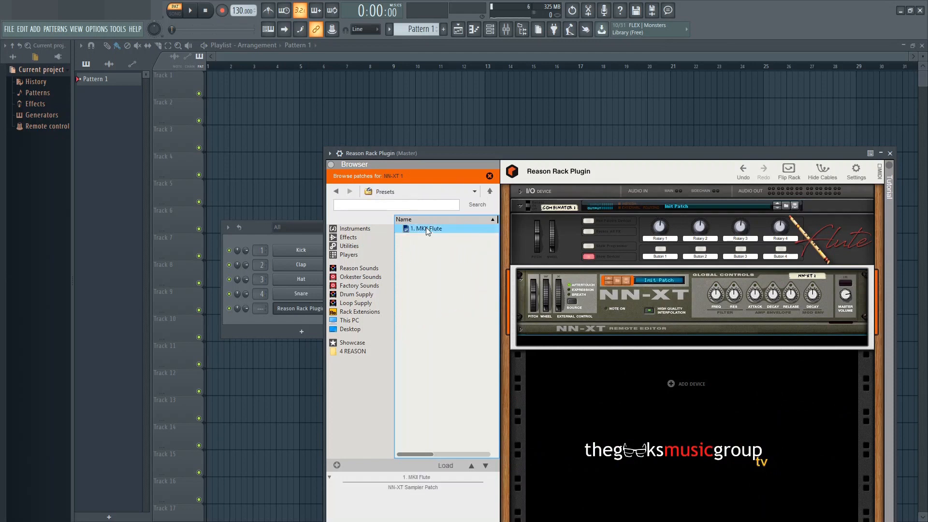
double_click(427, 228)
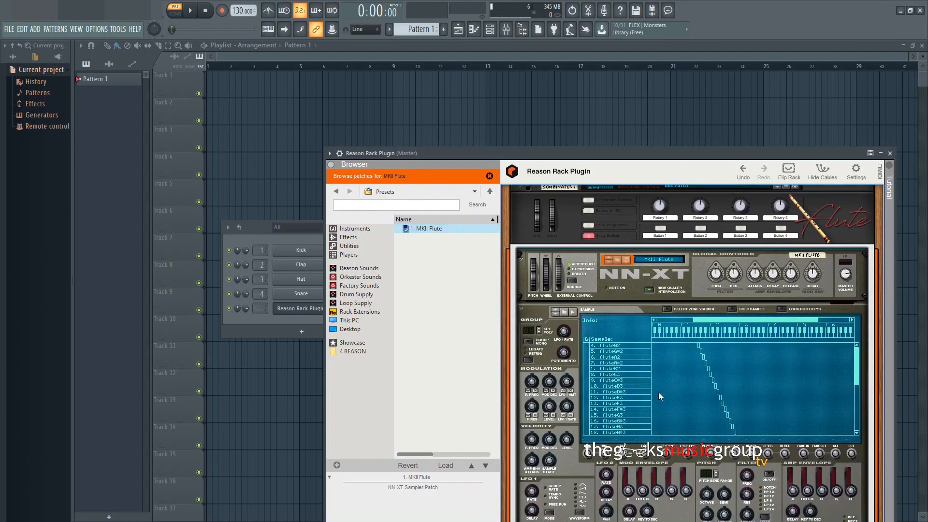
right_click(658, 397)
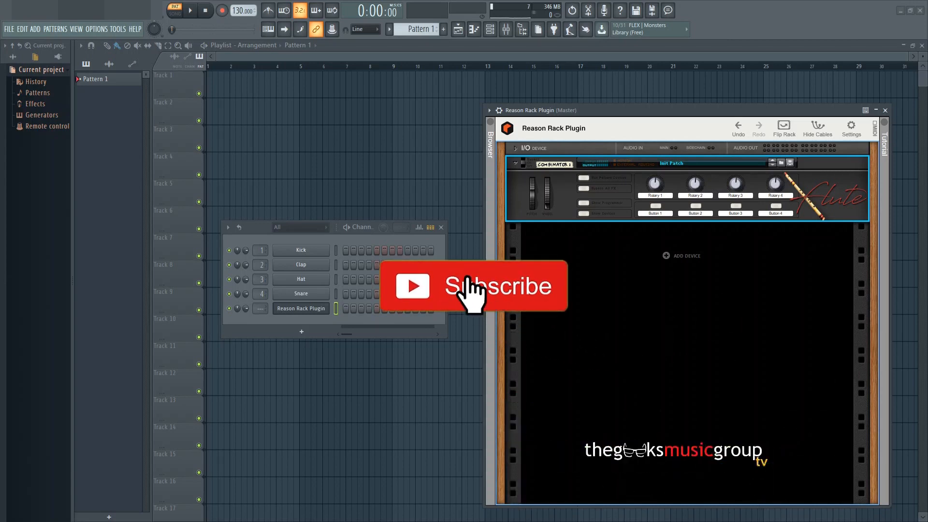
- Open DirectWave and browse its Folders into FLUTE SOUNDFONTS, selecting the MKII Flute soundfont
click(472, 286)
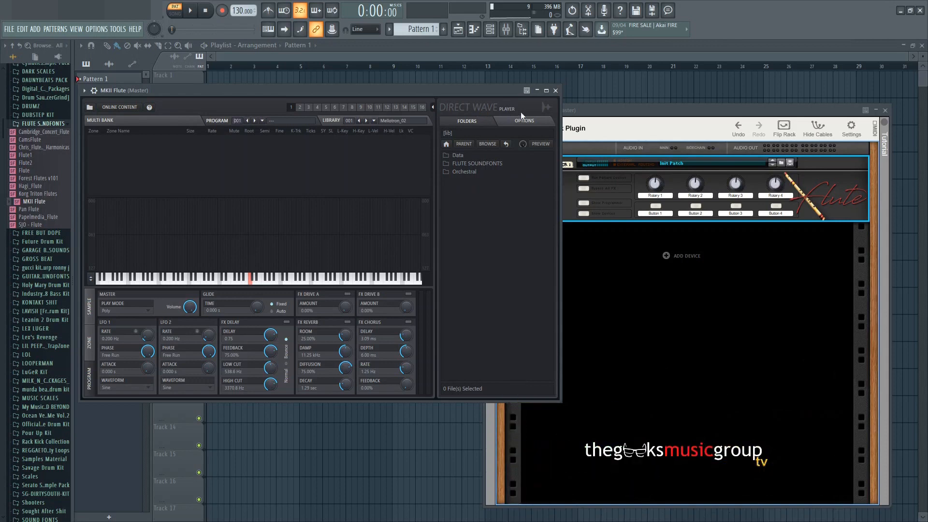
click(476, 164)
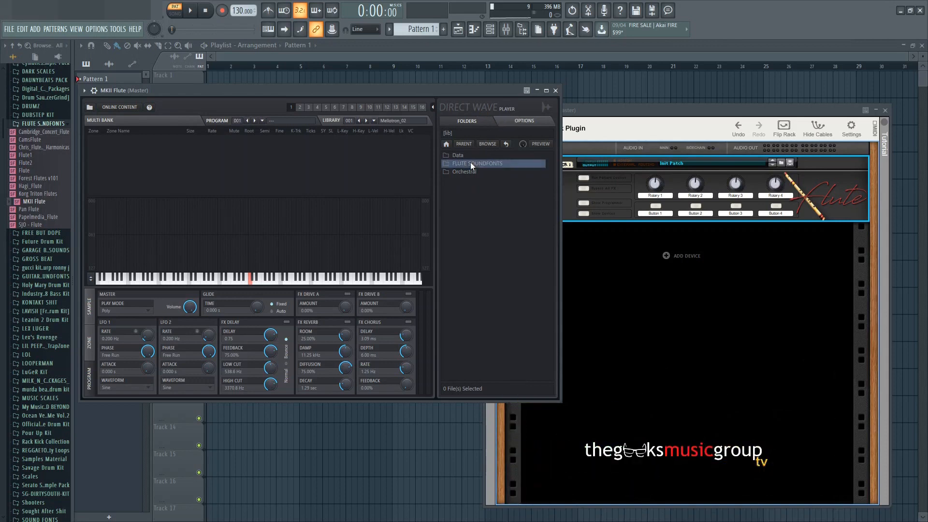
double_click(477, 164)
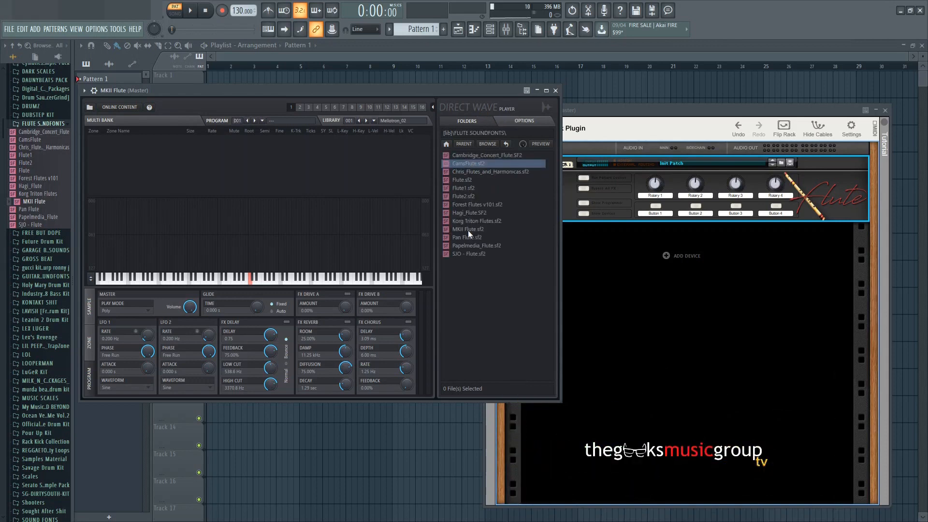
click(470, 229)
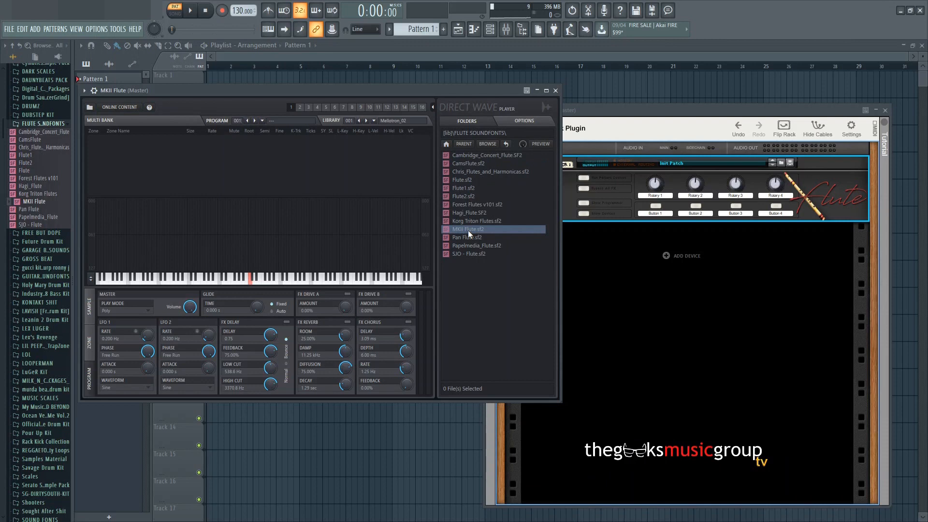
mouse_move(447, 140)
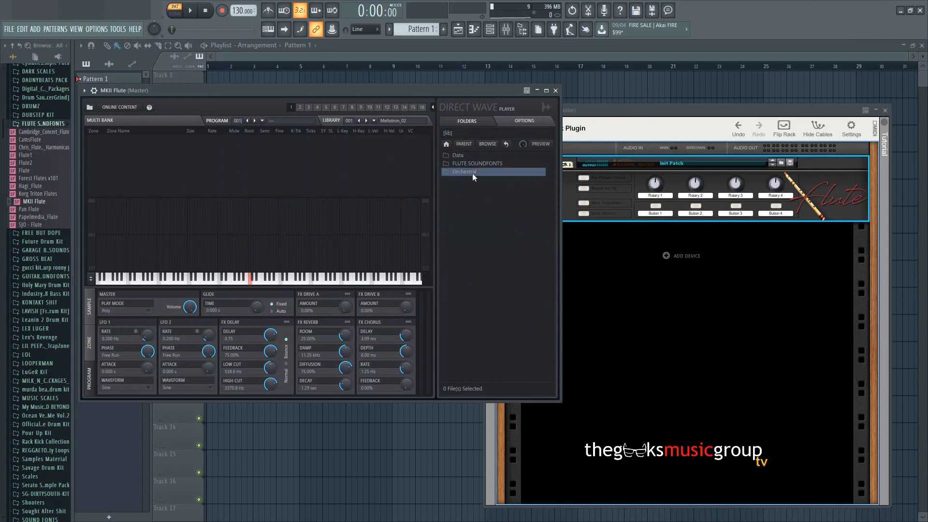
- Load the Mellotron_02.dwp program from the Orchestral Strings library into DirectWave
double_click(463, 172)
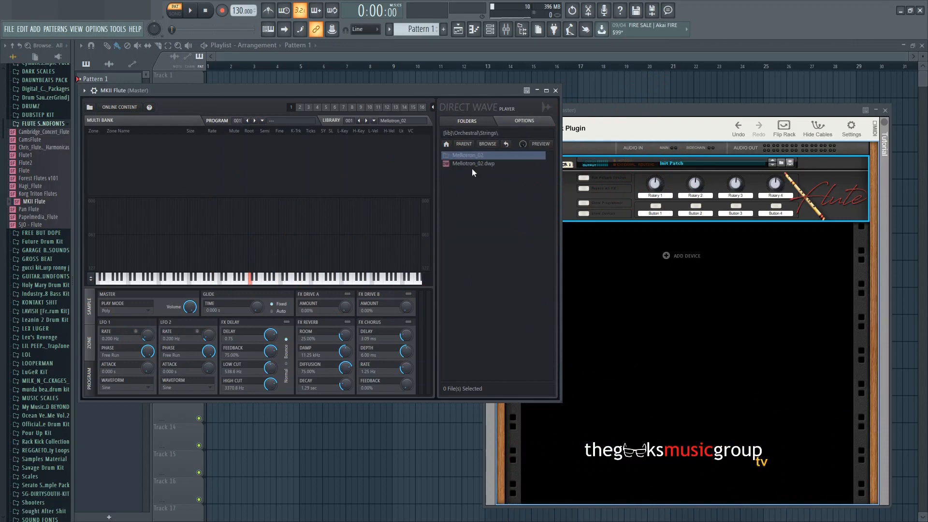
click(473, 164)
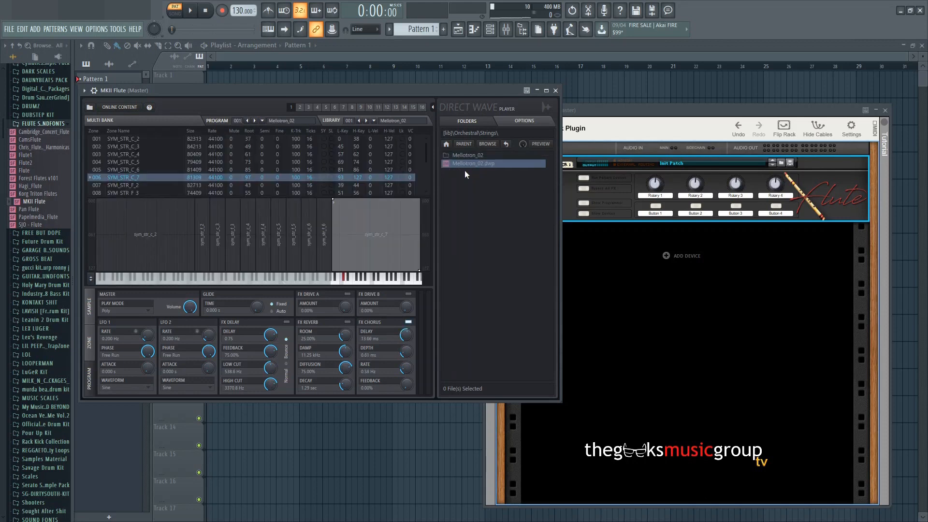
mouse_move(468, 173)
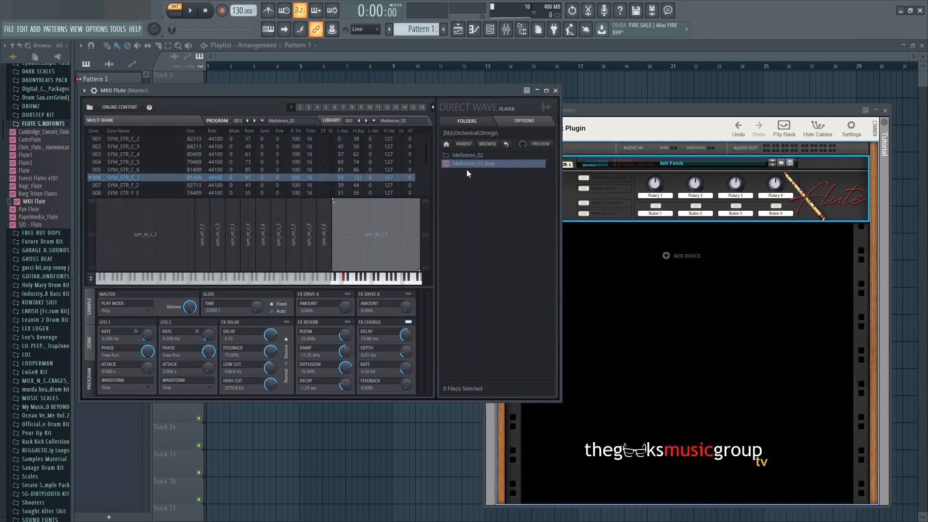
scroll(down, 3)
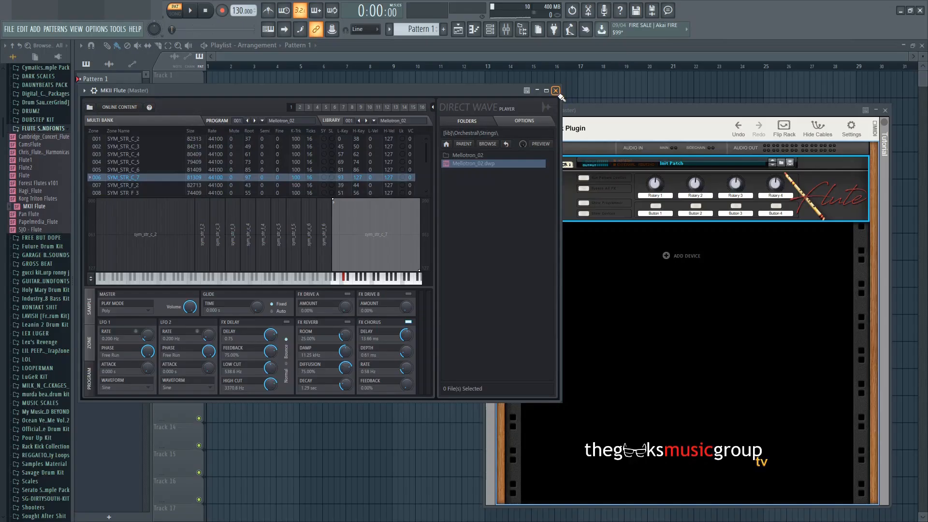
- Close DirectWave and add an empty sforzando VST_x64 channel
click(554, 91)
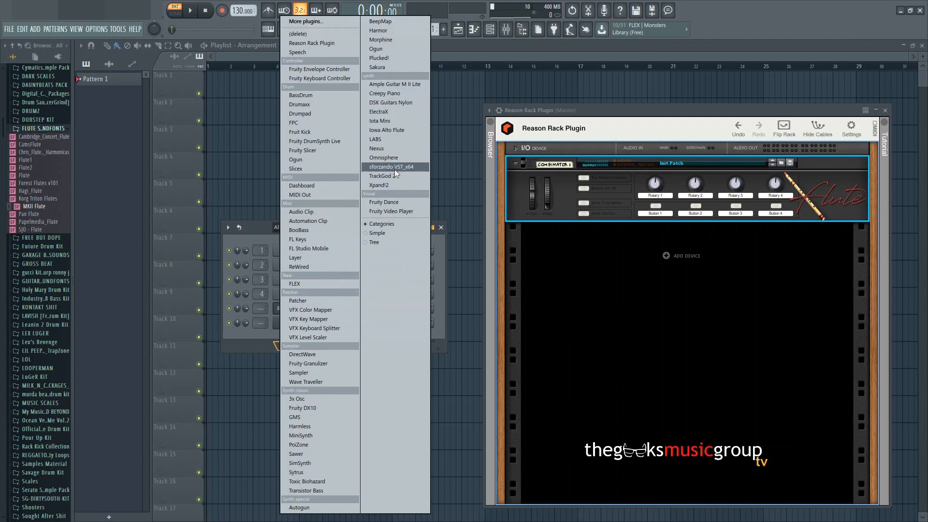
click(390, 167)
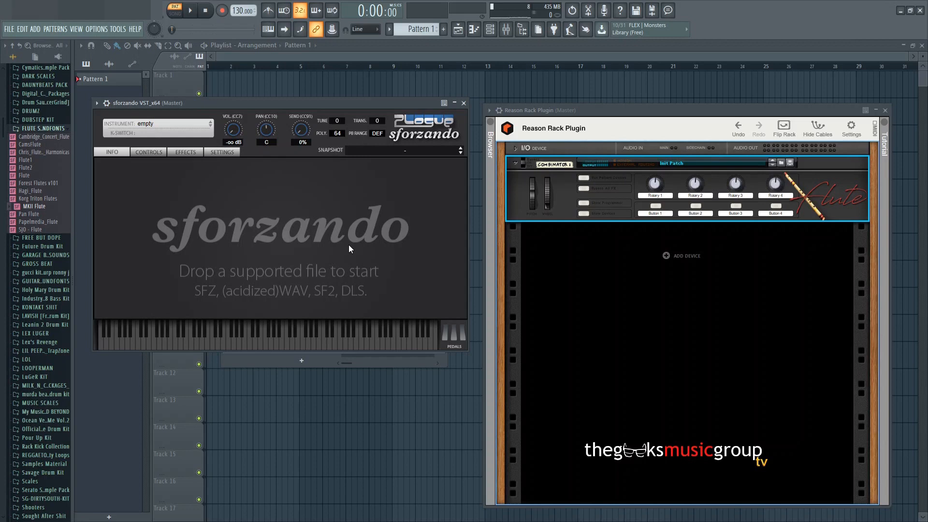
mouse_move(223, 238)
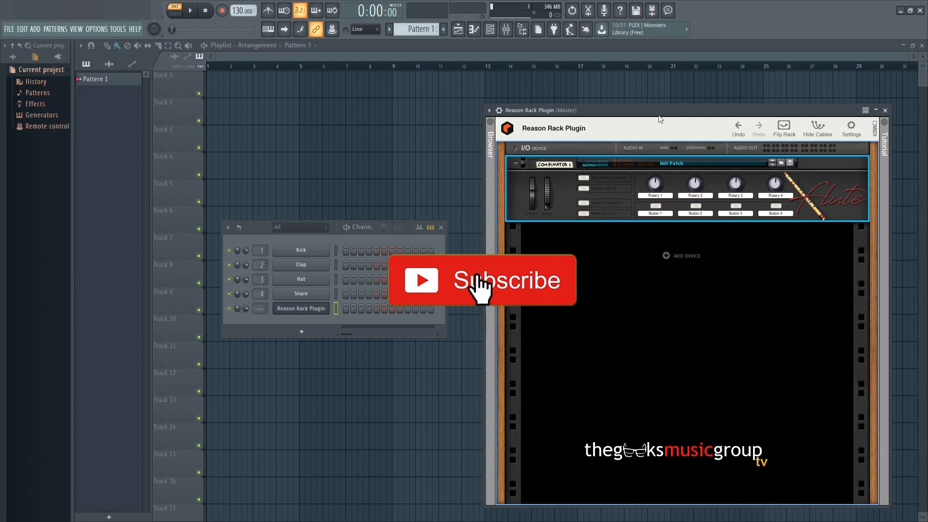
click(481, 280)
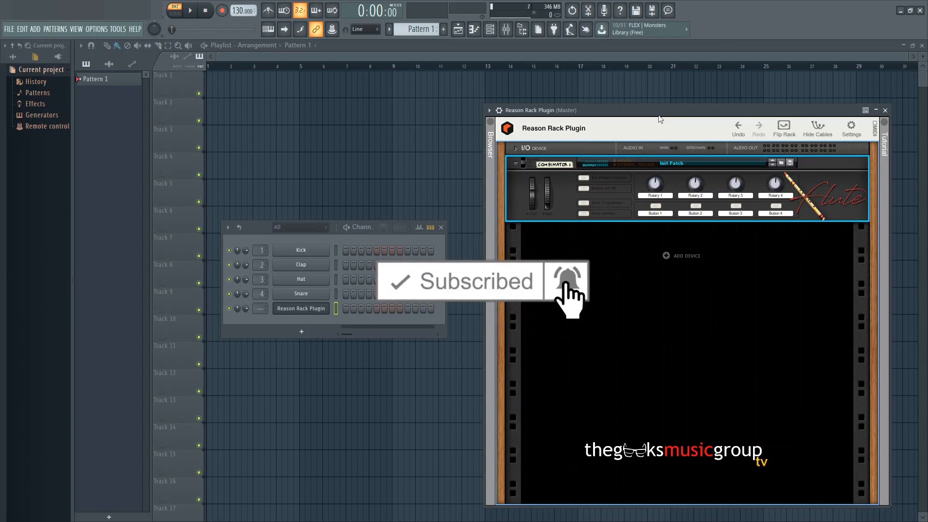